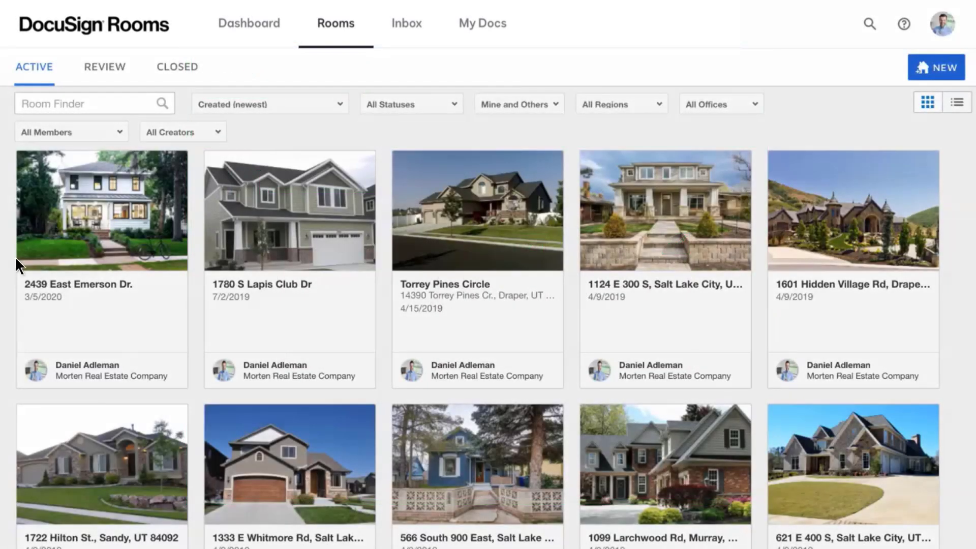
left_click(101, 209)
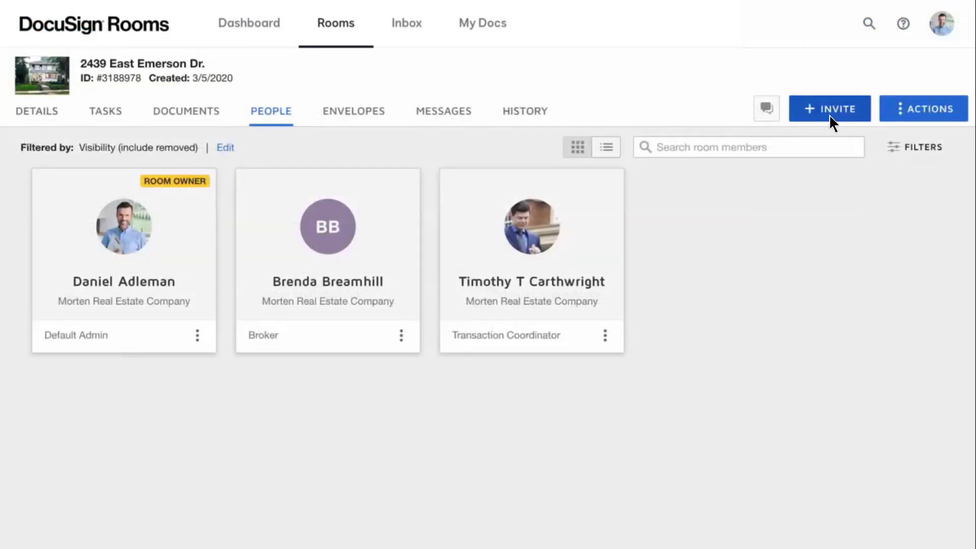
left_click(829, 108)
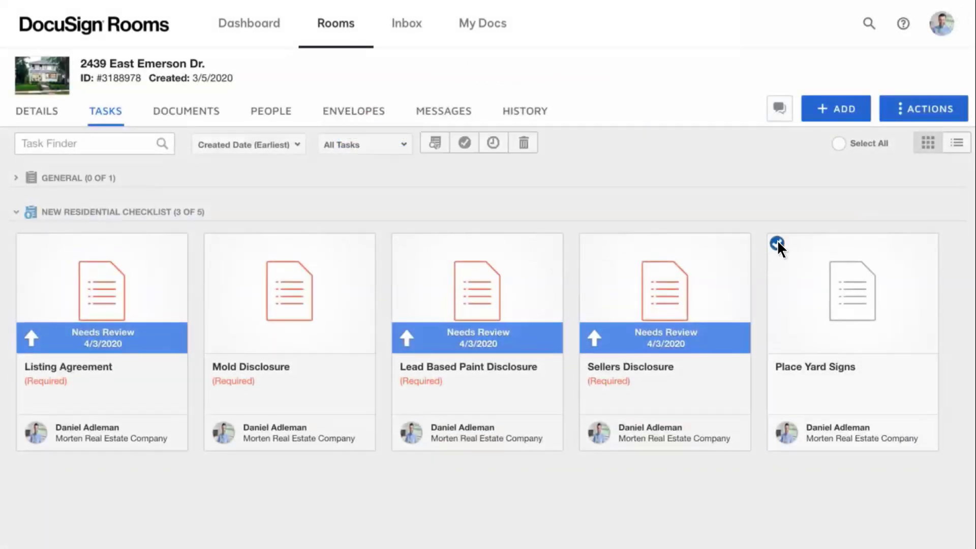
left_click(186, 112)
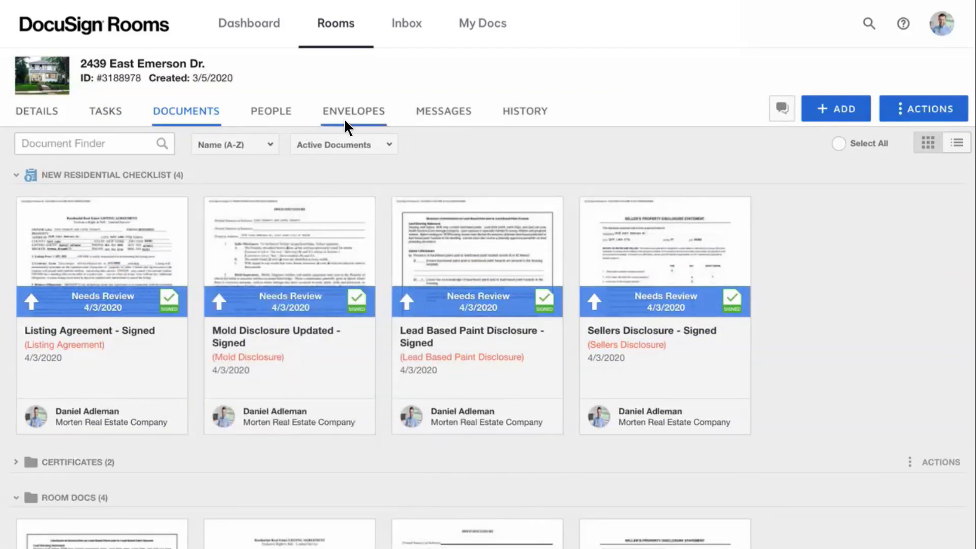
left_click(353, 112)
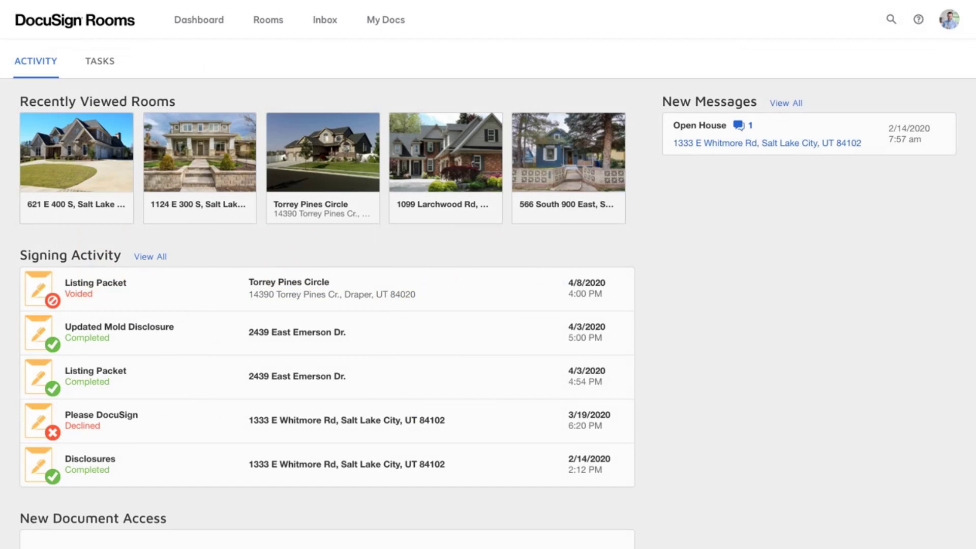
Step: Review the dashboard, then choose Sellers Disclosure.pdf as the email attachment
left_click(950, 22)
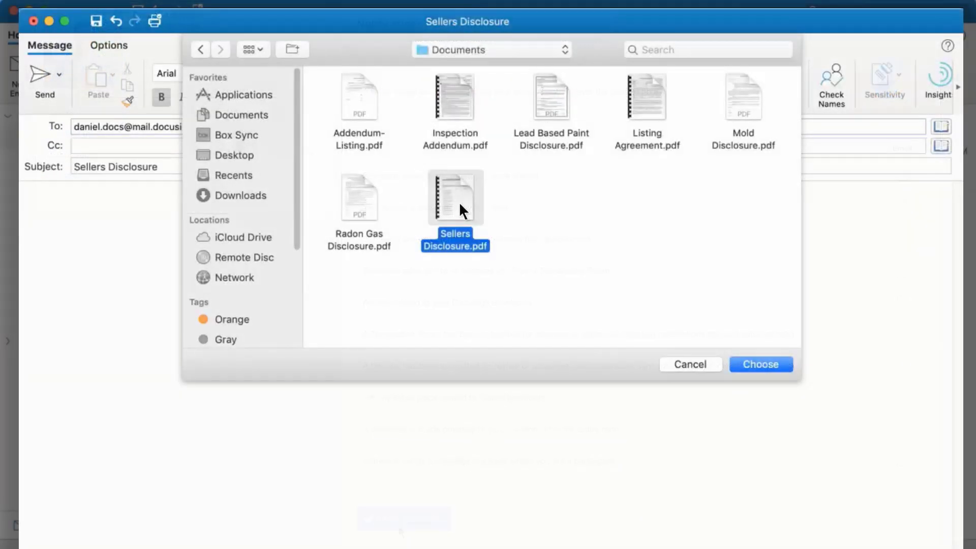
left_click(760, 364)
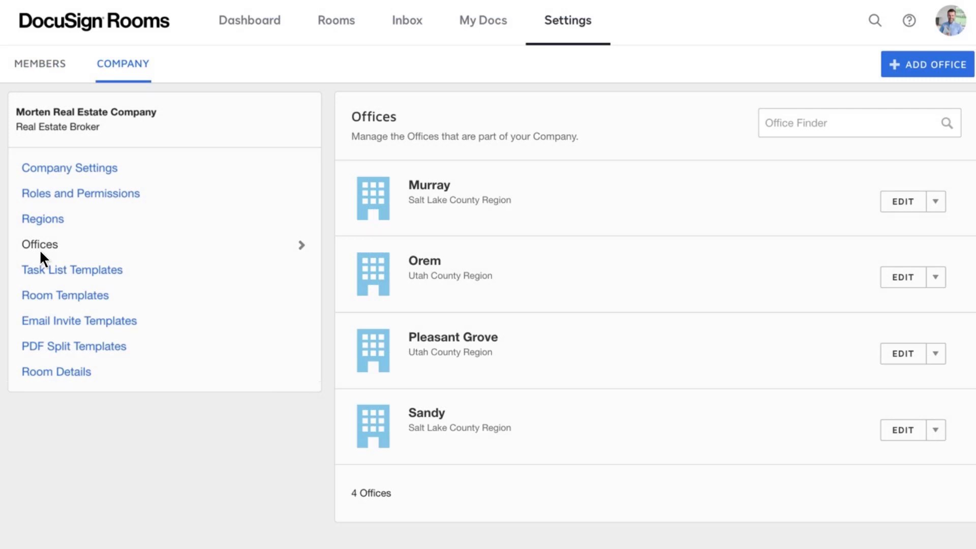
mouse_move(43, 228)
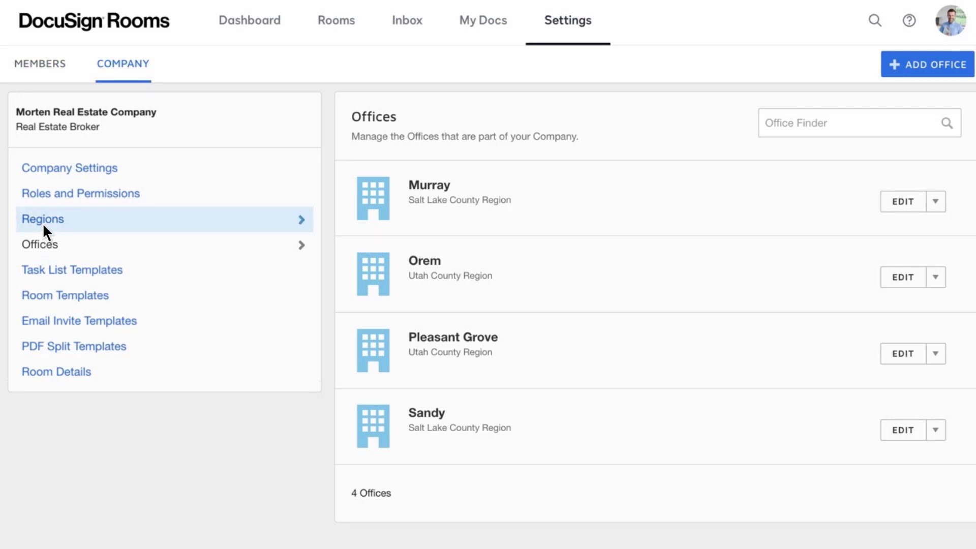
Step: Review the company's regions and the Broker role under Roles and Permissions
left_click(43, 219)
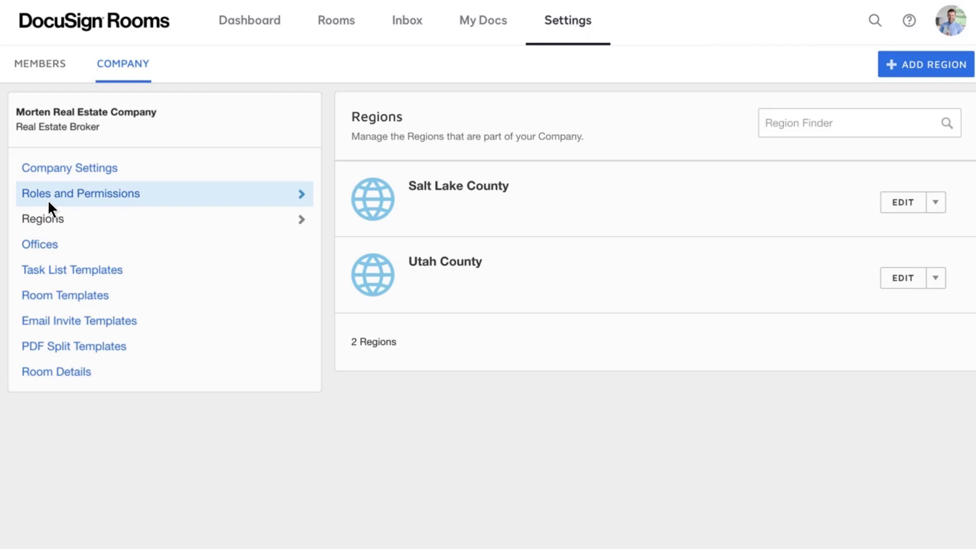
left_click(81, 193)
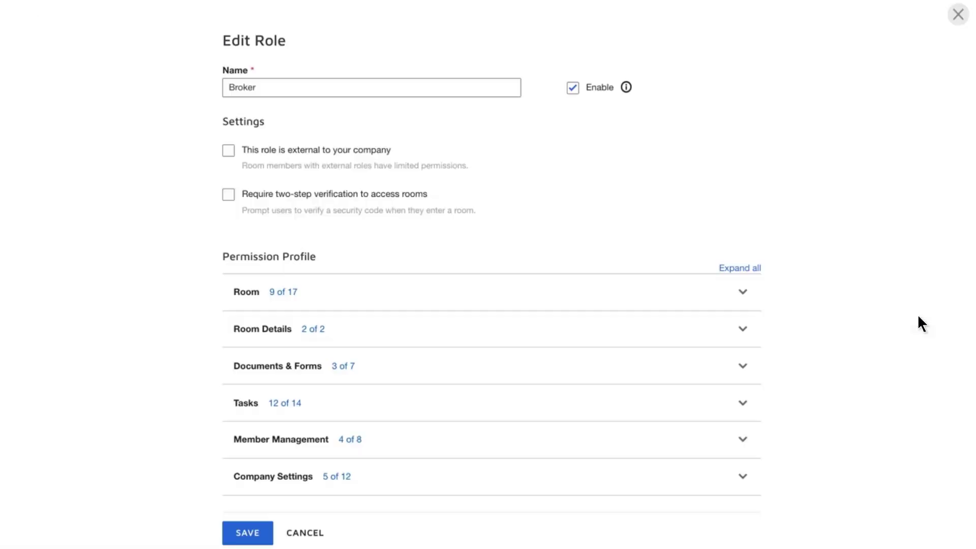
left_click(742, 291)
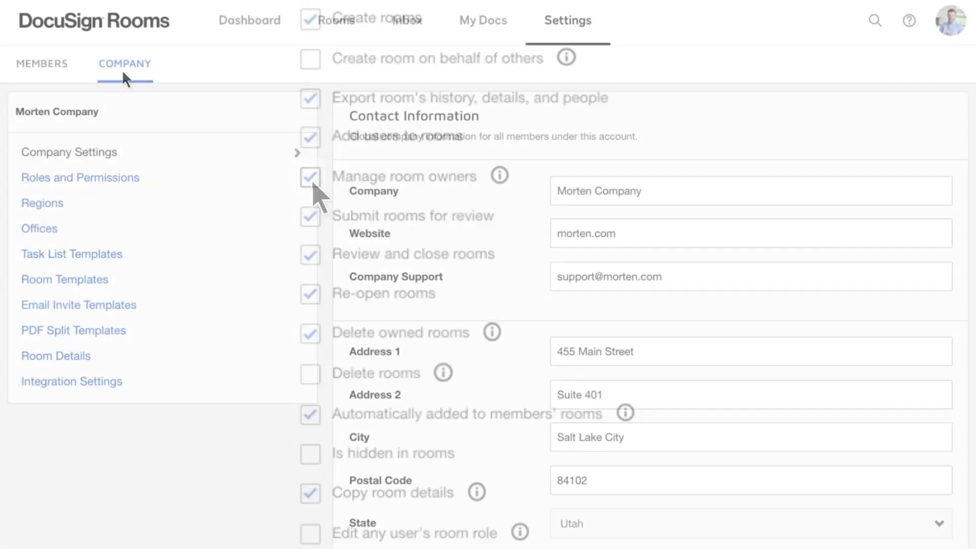
left_click(71, 254)
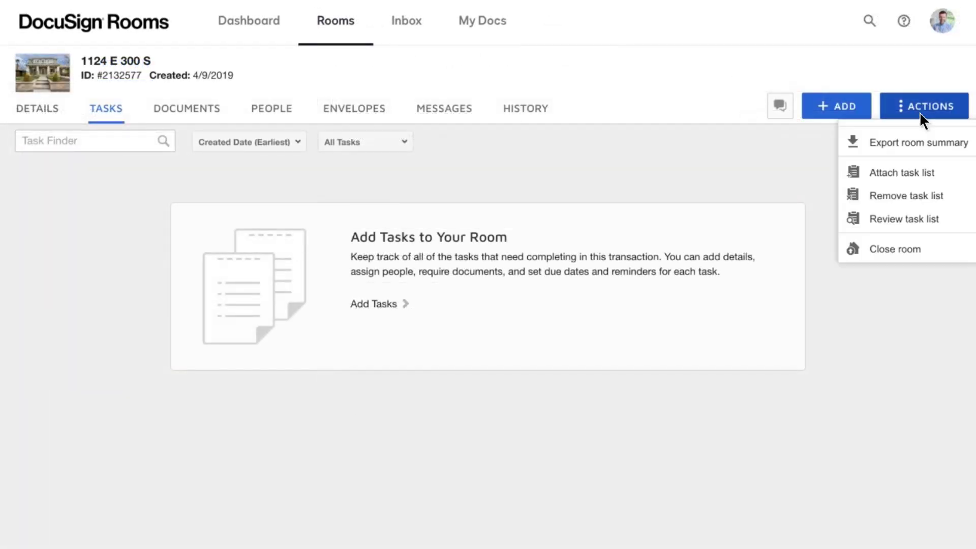
left_click(900, 173)
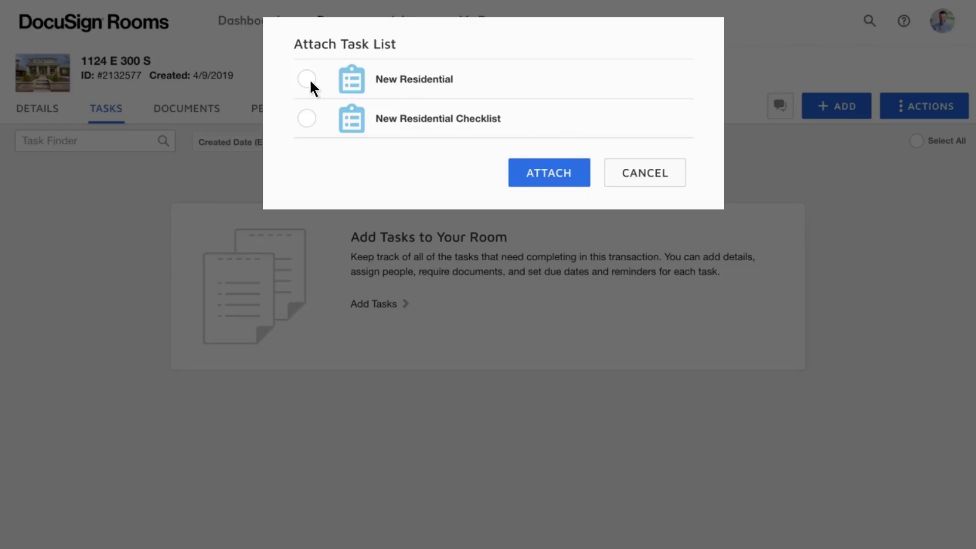